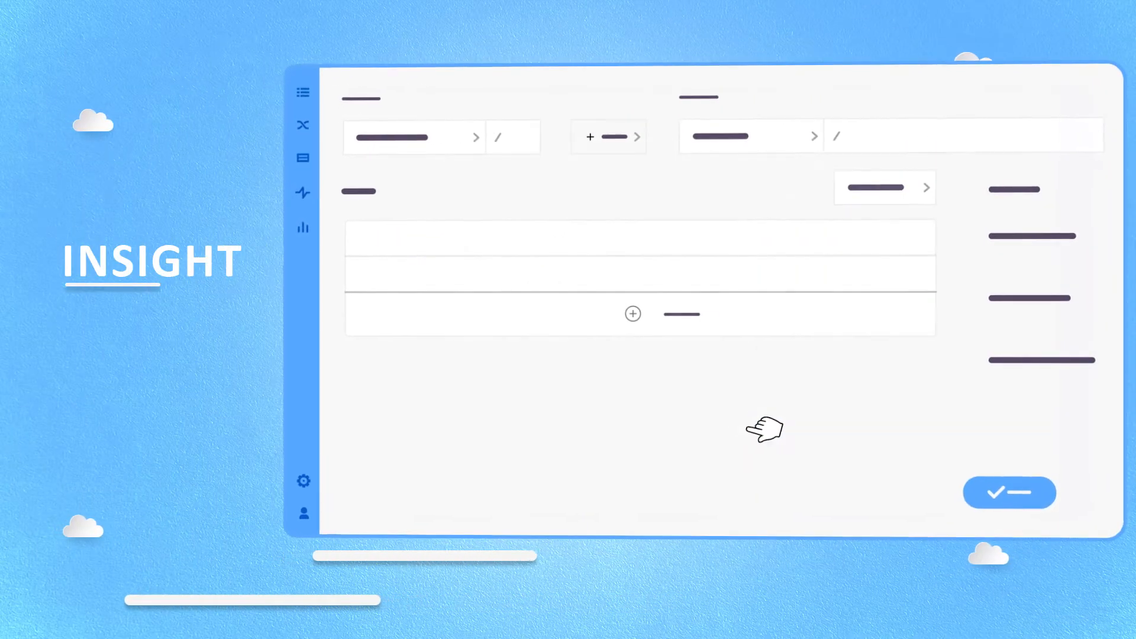
Add two folder paths to the insight and save to show the $15,290 billback breakdown
click(632, 313)
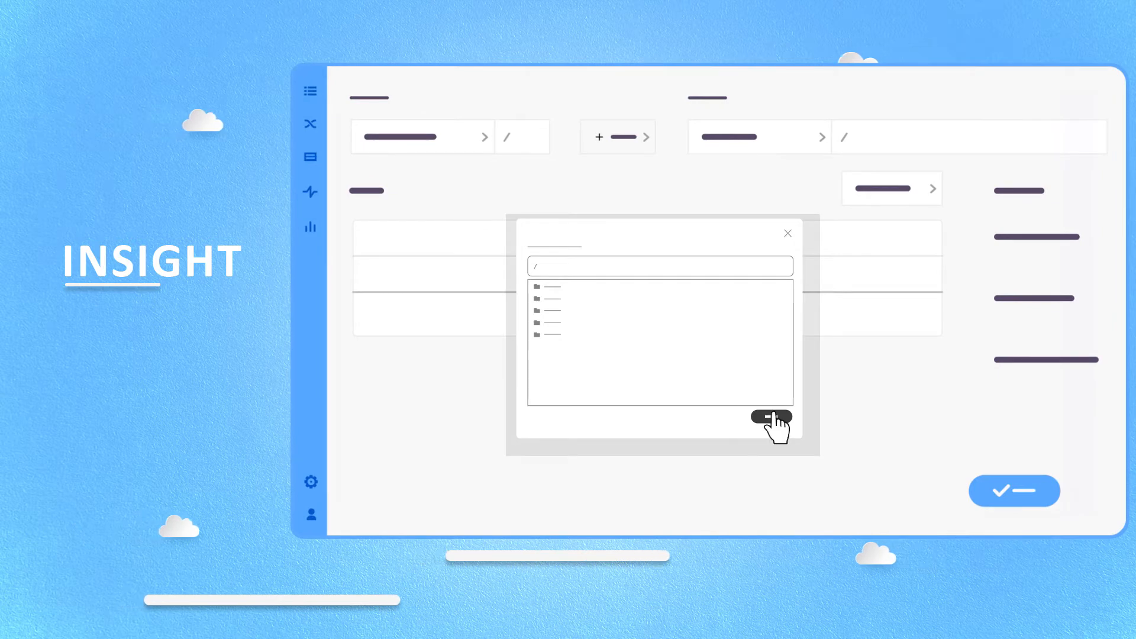
click(769, 417)
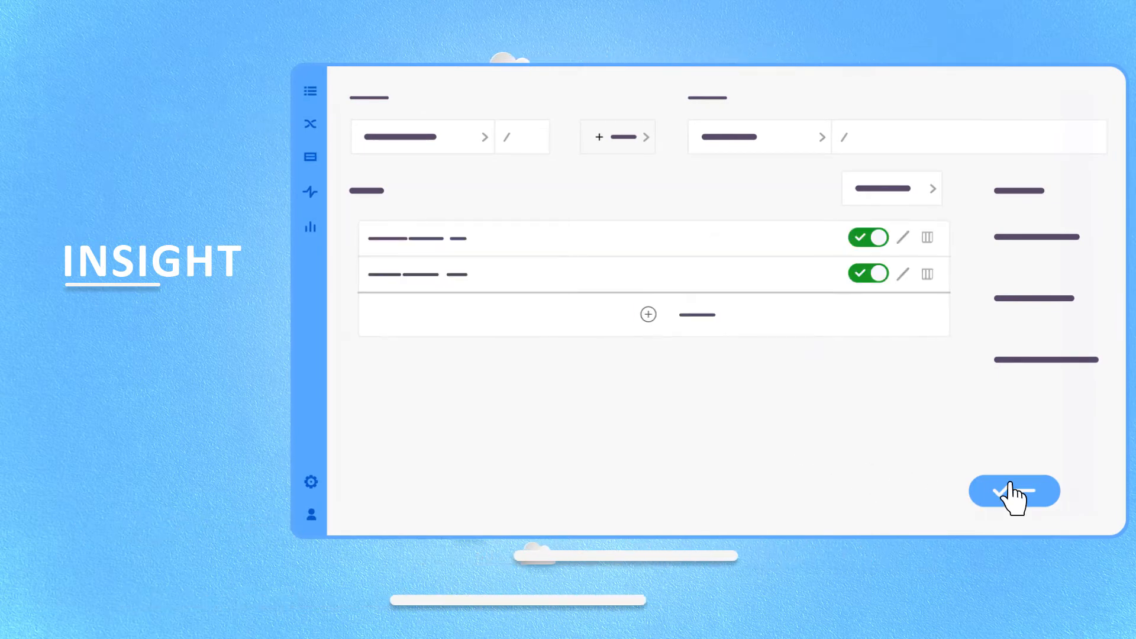
click(1012, 490)
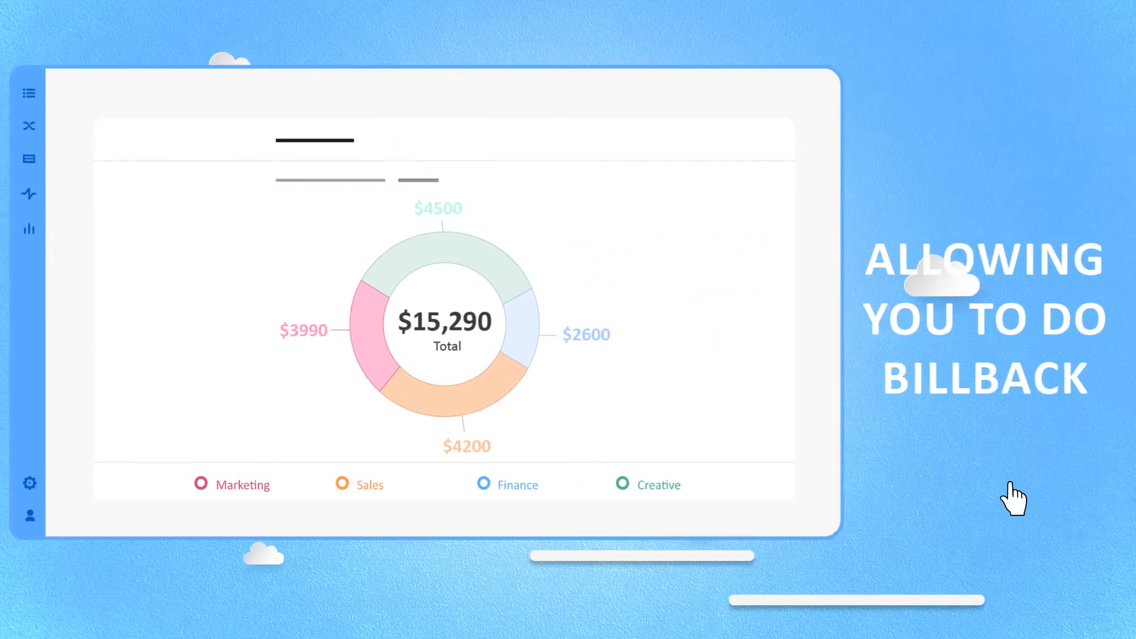